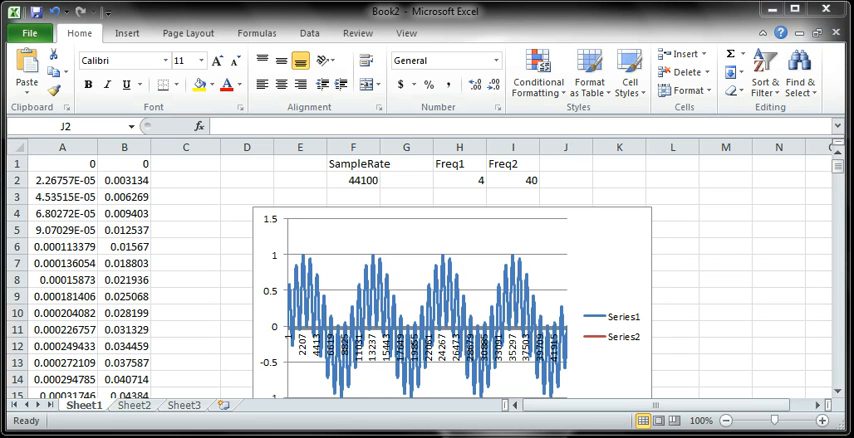
# Add a CuttOff heading in J1 with a cutoff value of 1 below it
pyautogui.click(566, 179)
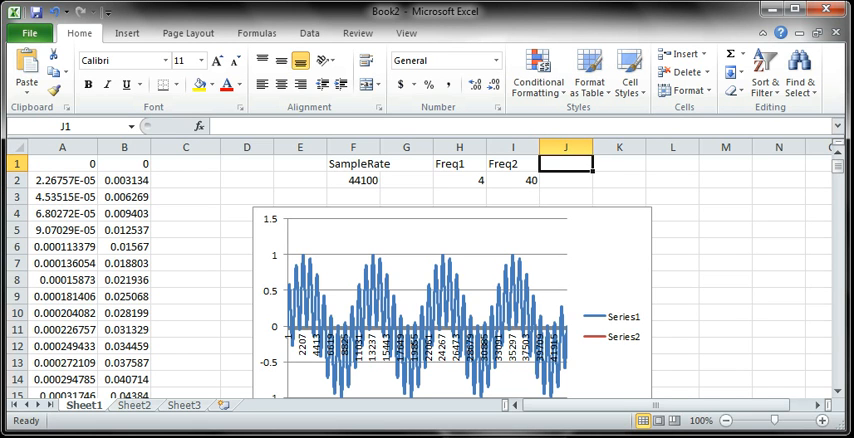
pyautogui.write('CuttOff')
pyautogui.click(566, 180)
pyautogui.write('1')
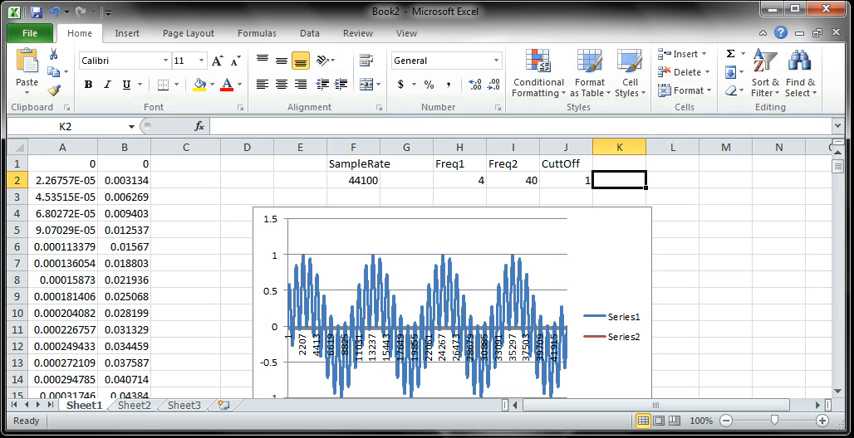
pyautogui.click(619, 163)
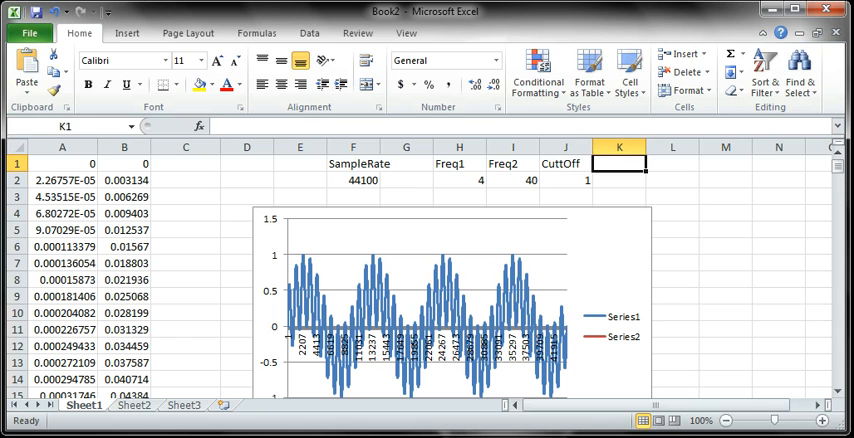
# Head K1 'Q' and enter =1-EXP(-1/$F$2*J2*2*PI()) in K2
pyautogui.write('Q')
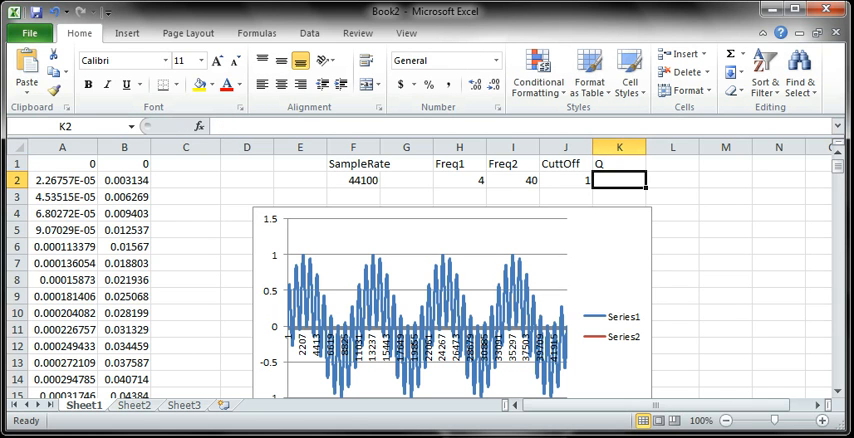
pyautogui.write('=')
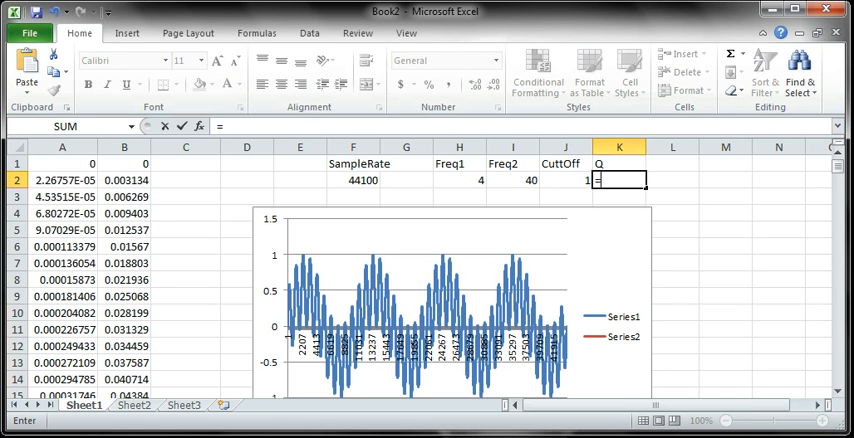
pyautogui.write('1-e')
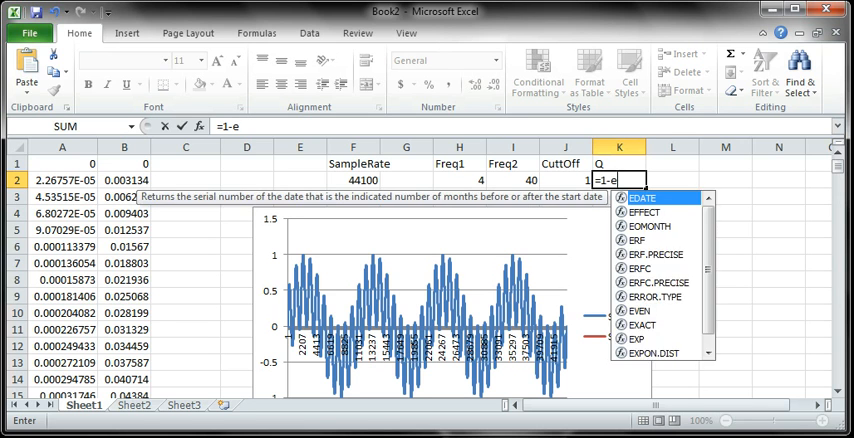
pyautogui.write('xp')
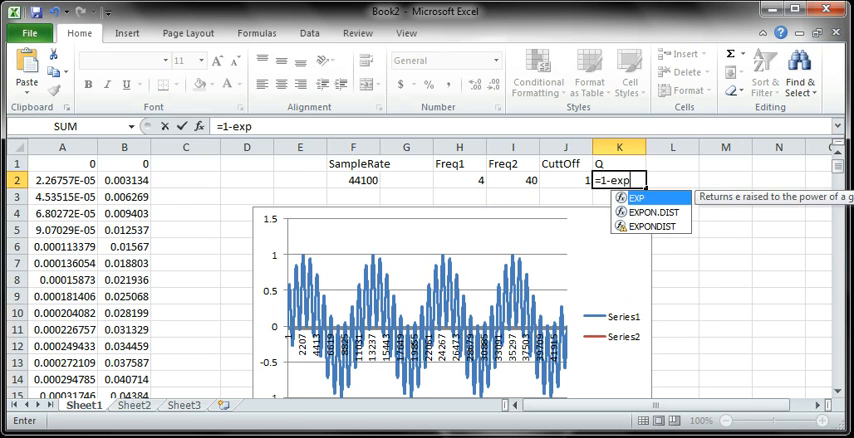
pyautogui.write('(')
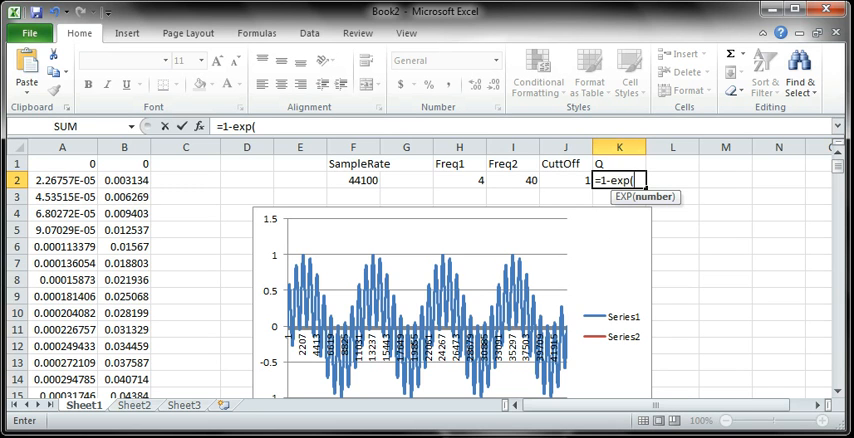
pyautogui.write('-1')
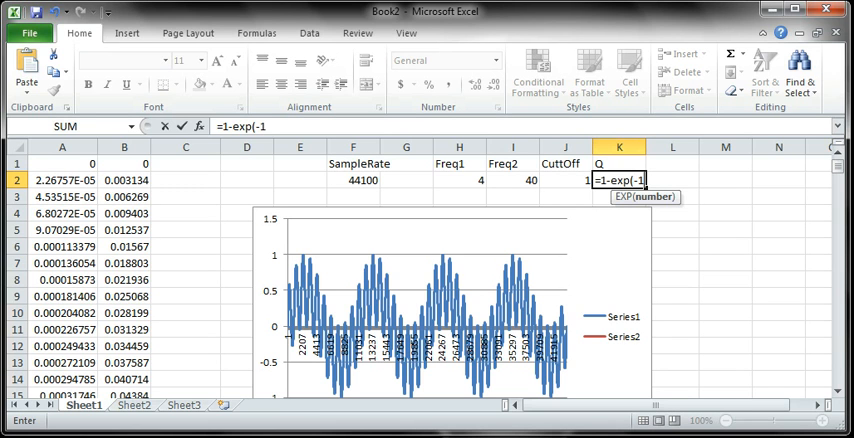
pyautogui.write('/$')
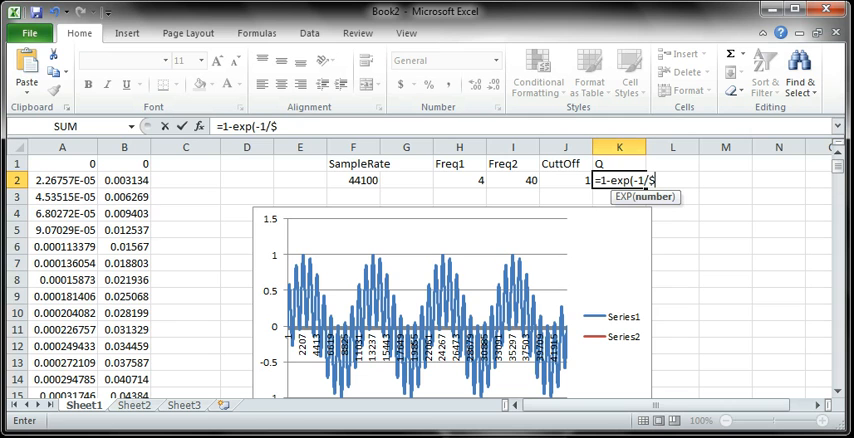
pyautogui.write('F$')
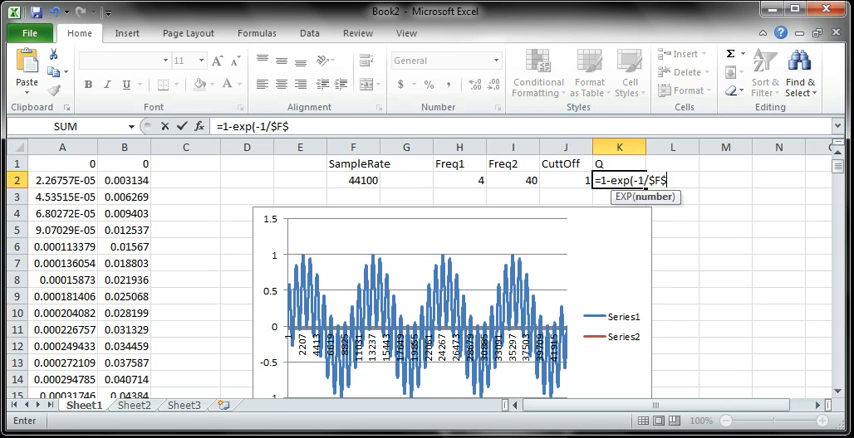
pyautogui.click(352, 180)
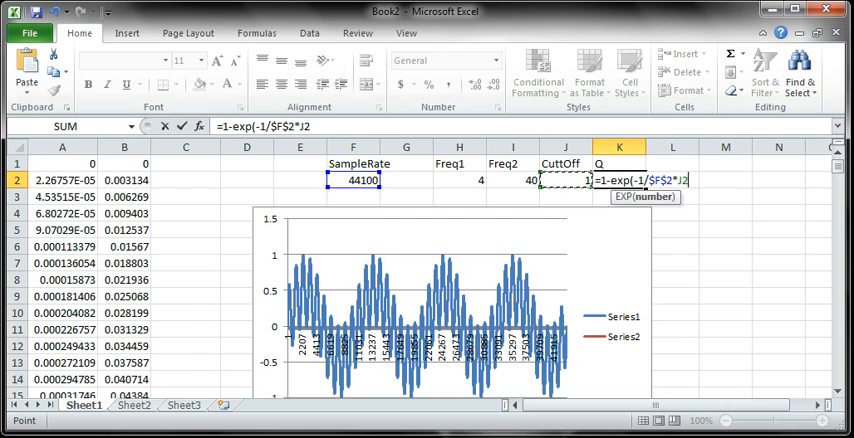
pyautogui.write('*2')
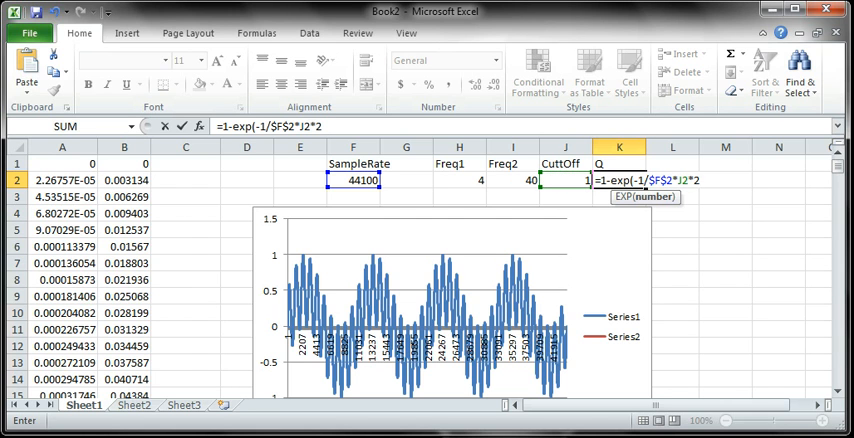
pyautogui.write('p')
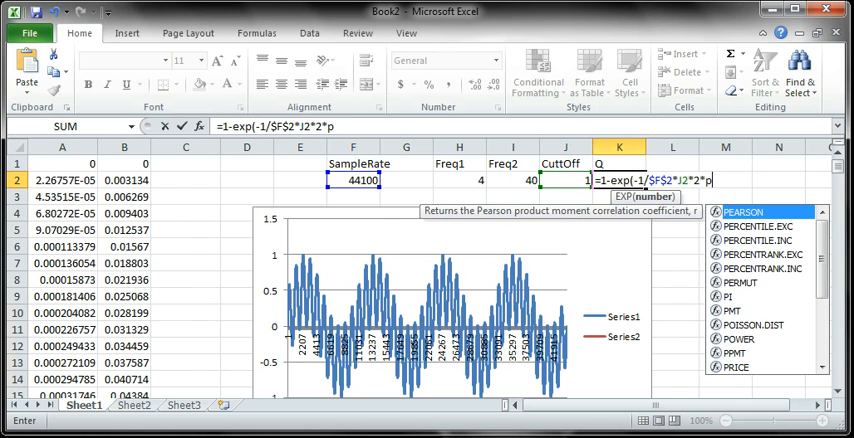
pyautogui.write('()')
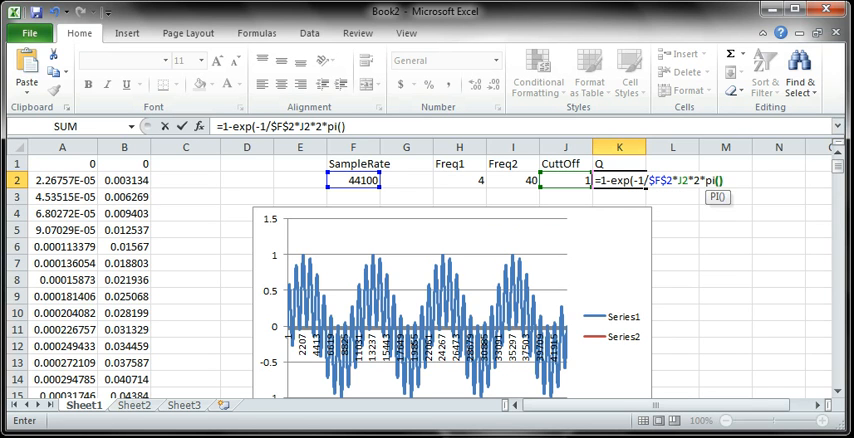
pyautogui.write(')')
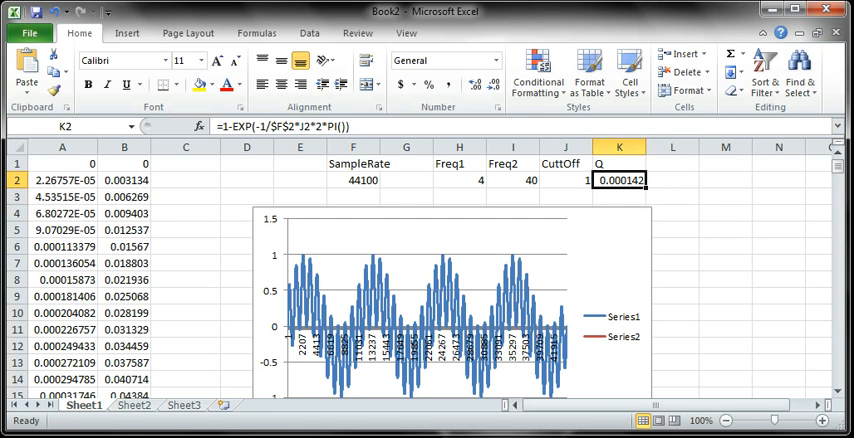
pyautogui.click(565, 180)
pyautogui.write('3')
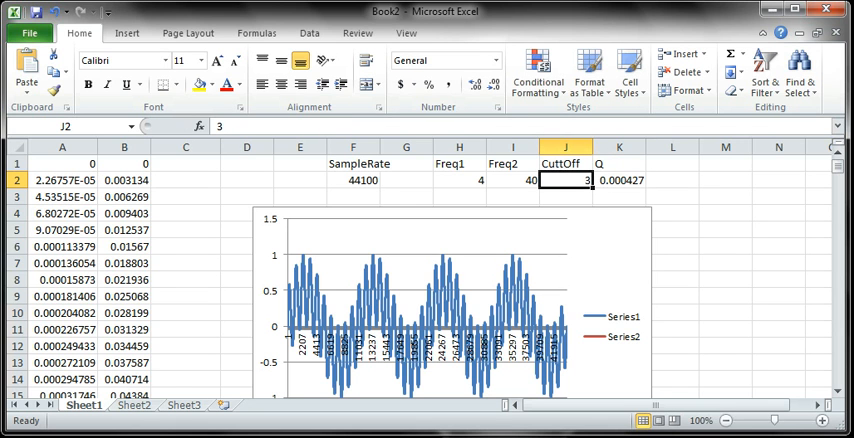
pyautogui.write('6')
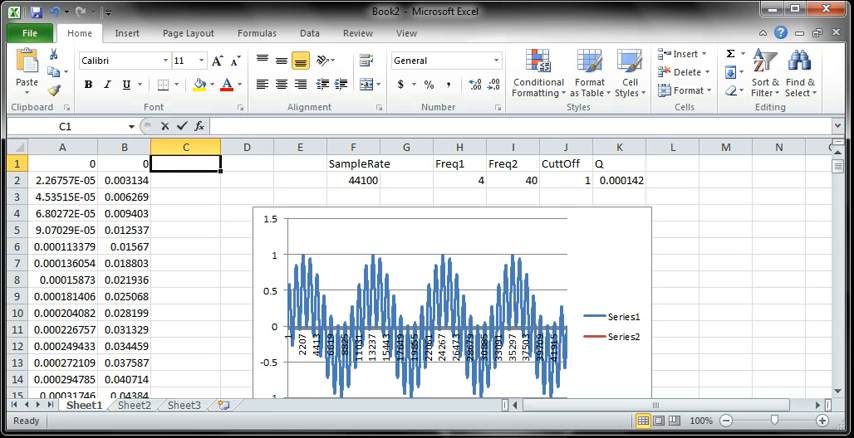
# Enter the low-pass formula =C1+(B2-C1)*$K$2 in C2, below 0 in C1
pyautogui.write('0')
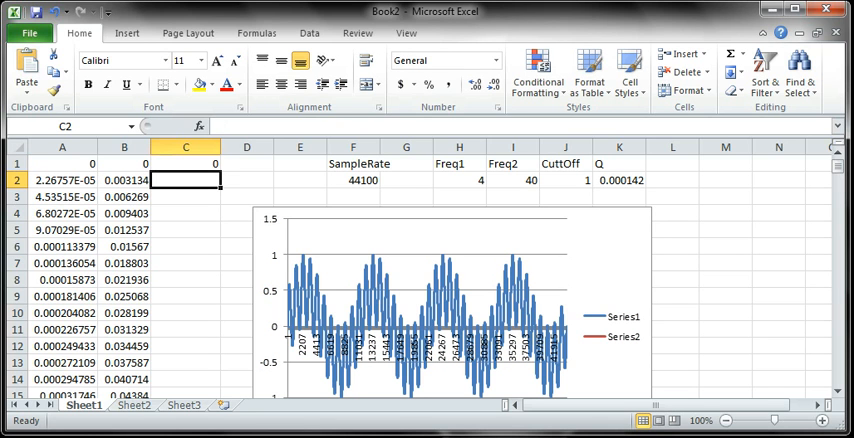
pyautogui.write('=')
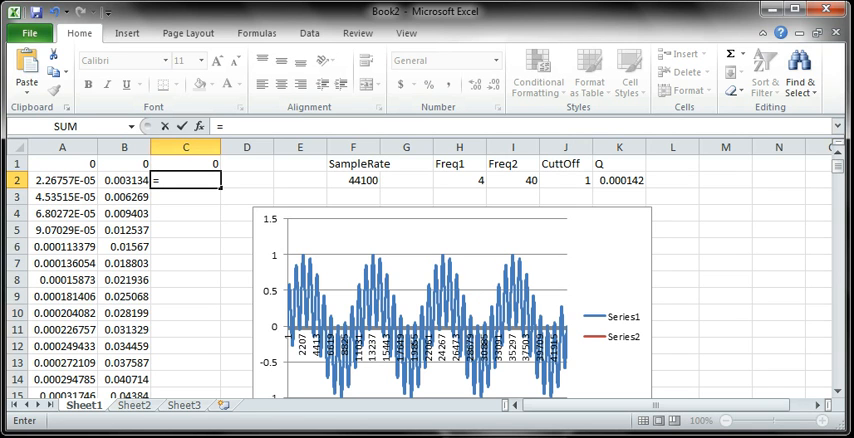
pyautogui.write('C1')
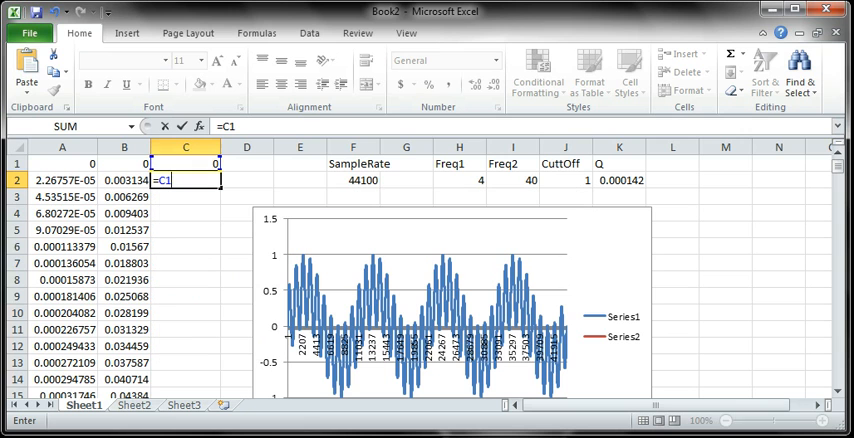
pyautogui.write('+')
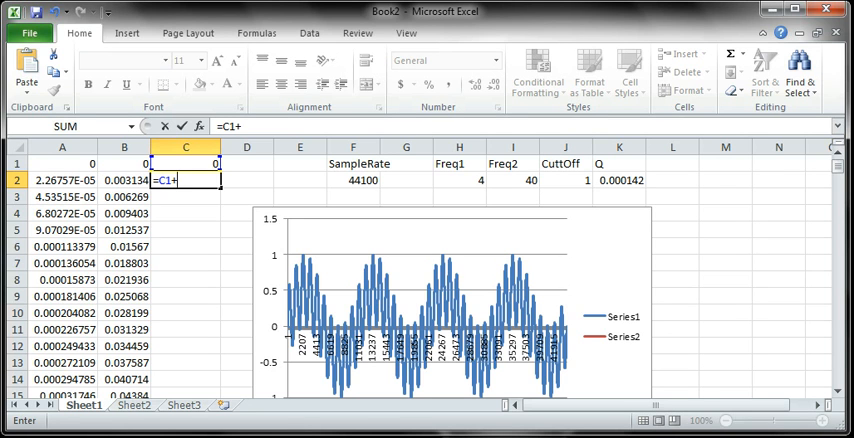
pyautogui.write('()')
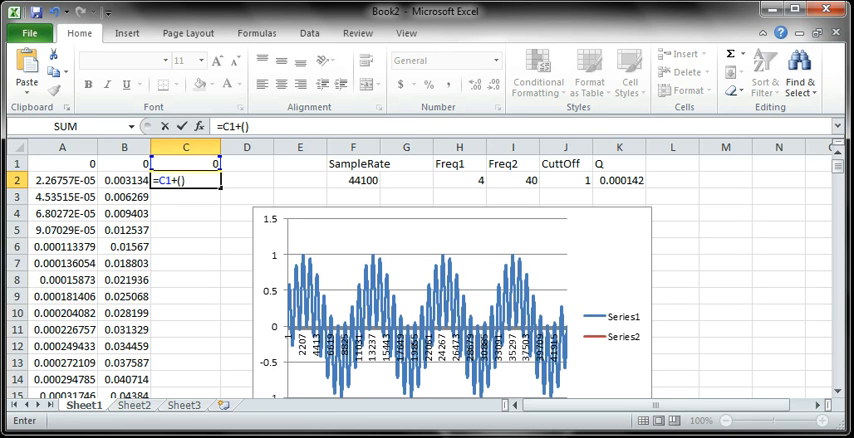
pyautogui.write('B2')
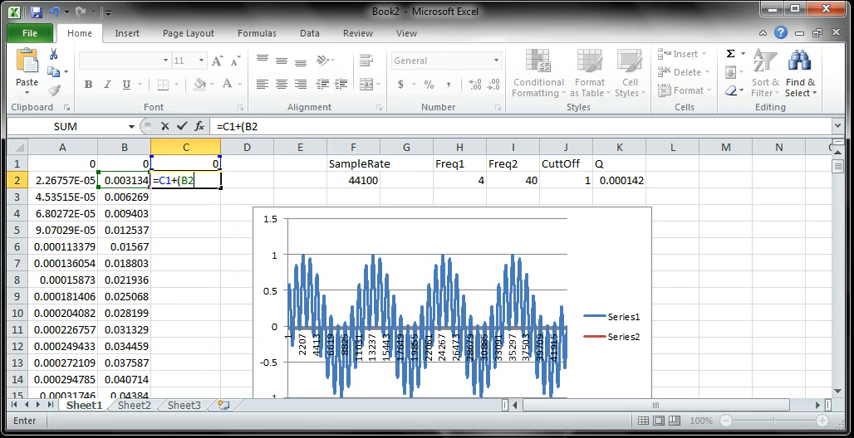
pyautogui.write('-C1')
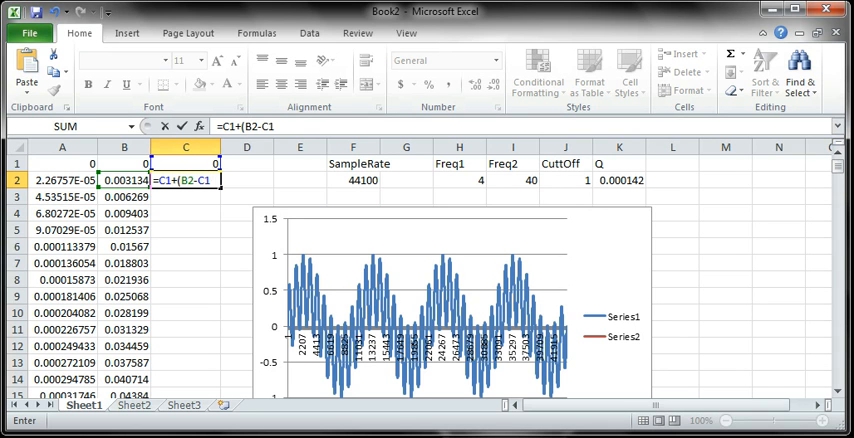
pyautogui.write(')*')
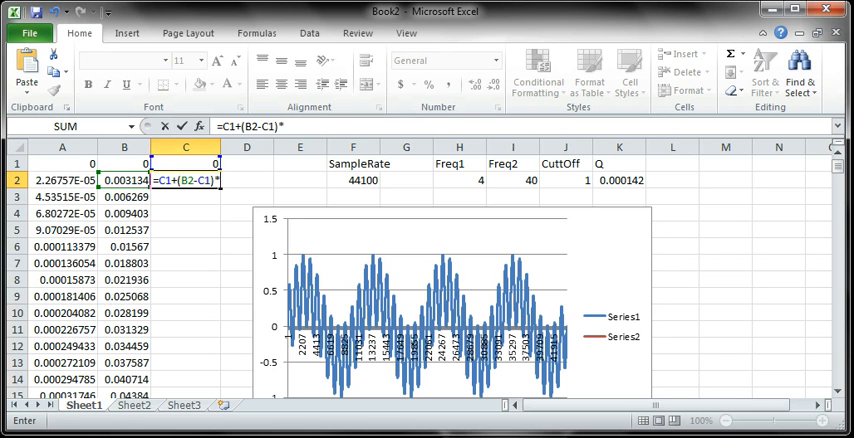
pyautogui.write('$K')
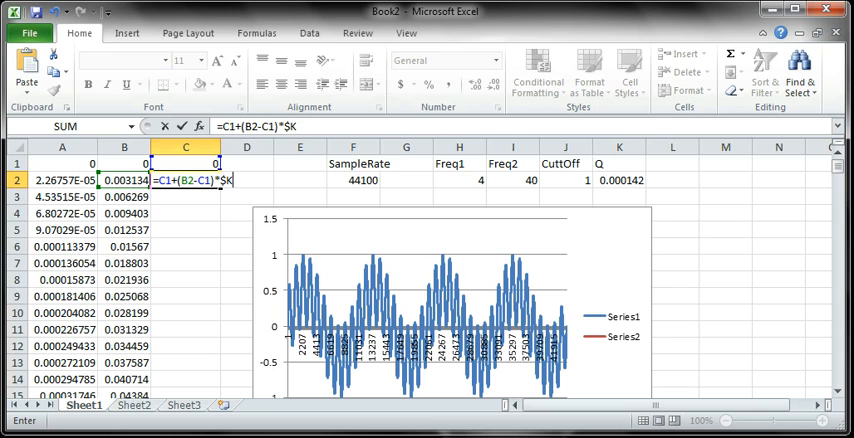
pyautogui.click(618, 180)
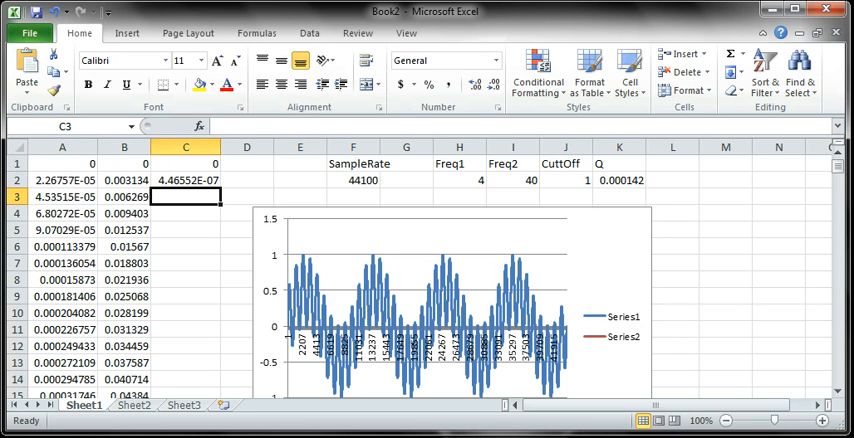
pyautogui.click(185, 179)
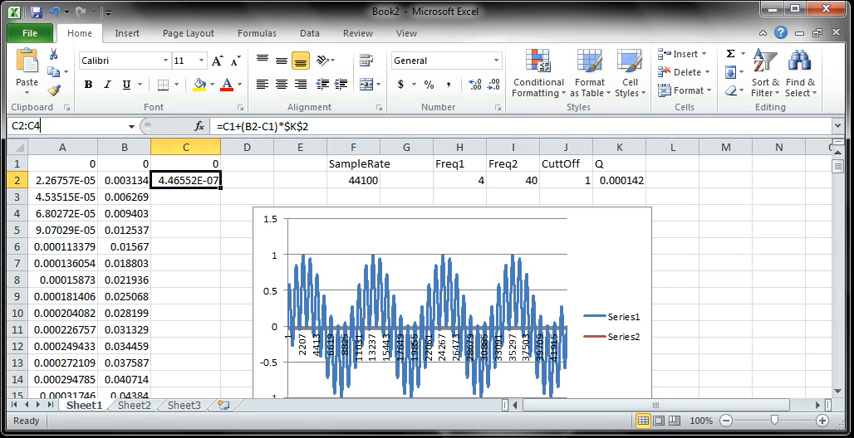
# Select C2:C44101 via the Name Box and fill the formula down
pyautogui.write('C2:C44101')
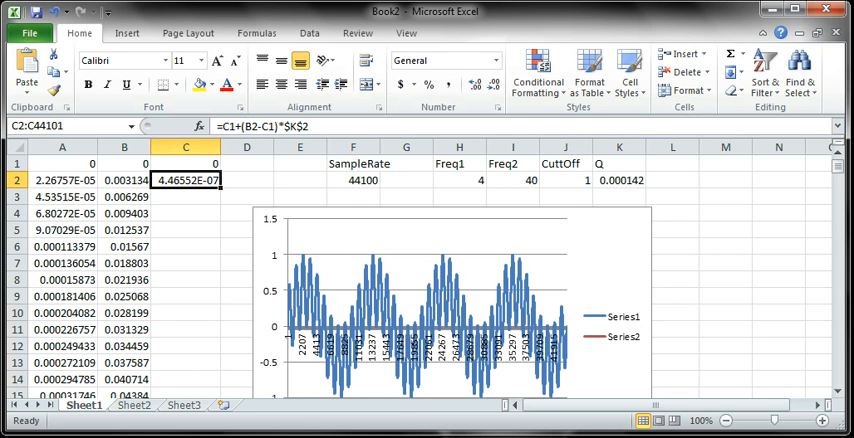
pyautogui.scroll(-3)
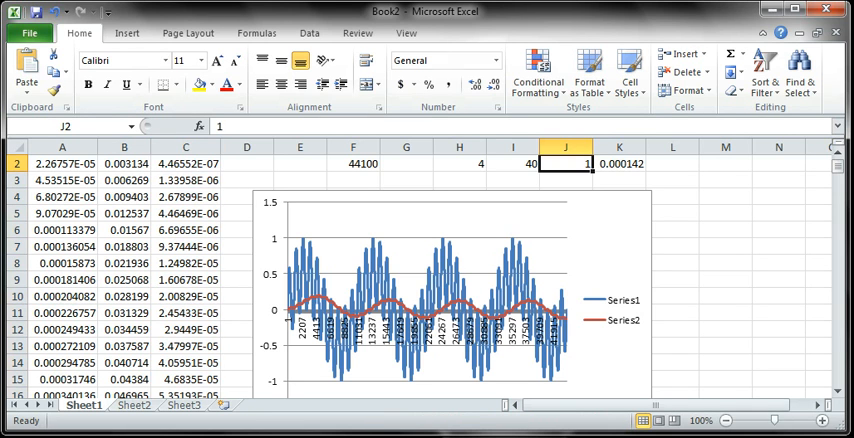
pyautogui.write('4')
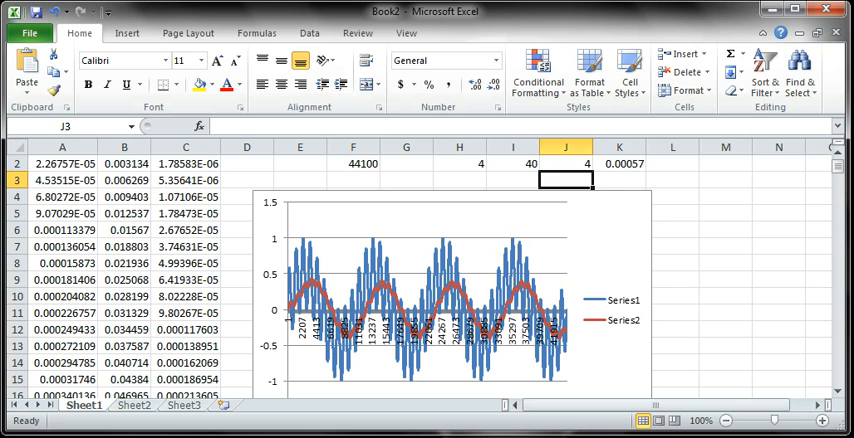
pyautogui.click(565, 163)
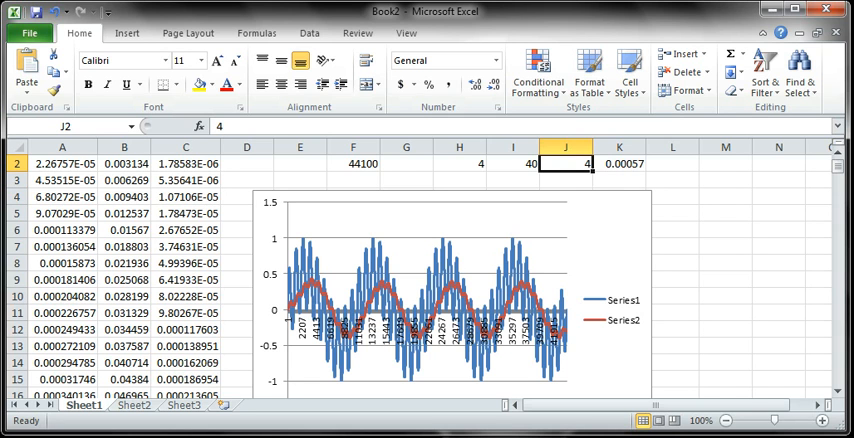
pyautogui.write('40')
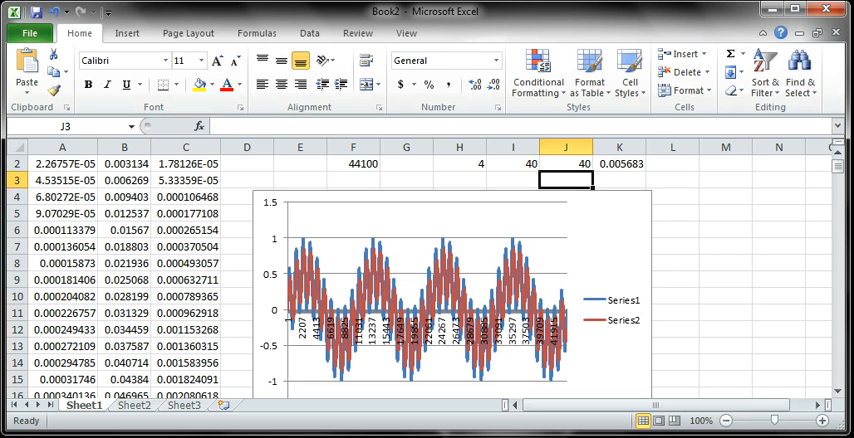
pyautogui.click(565, 163)
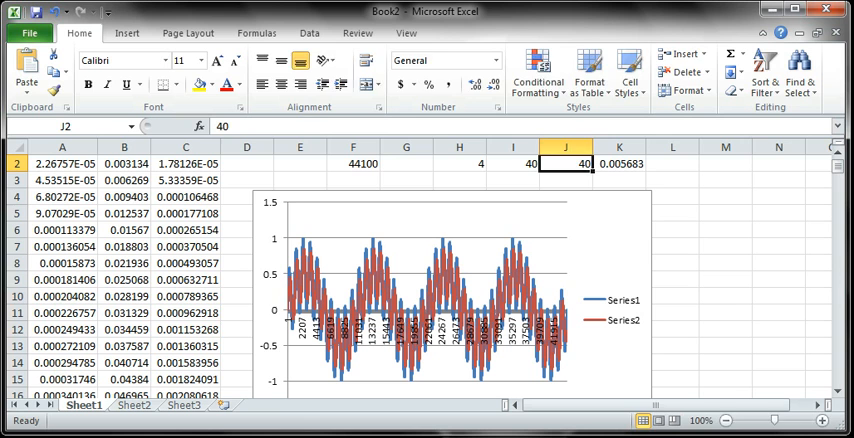
pyautogui.write('600')
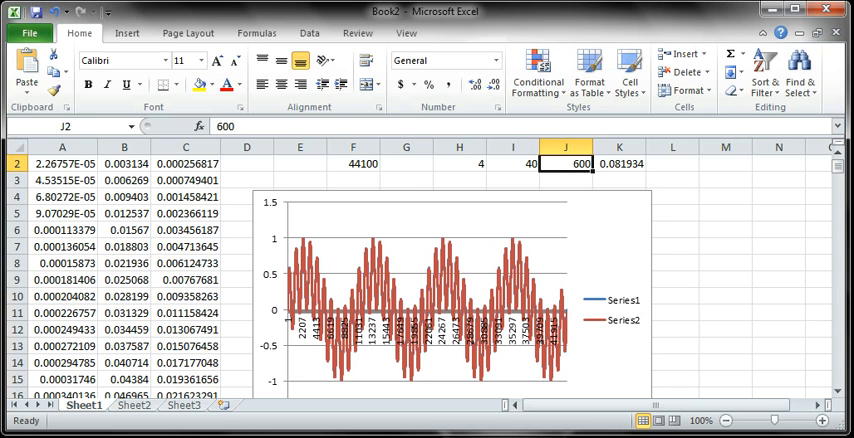
pyautogui.write('1')
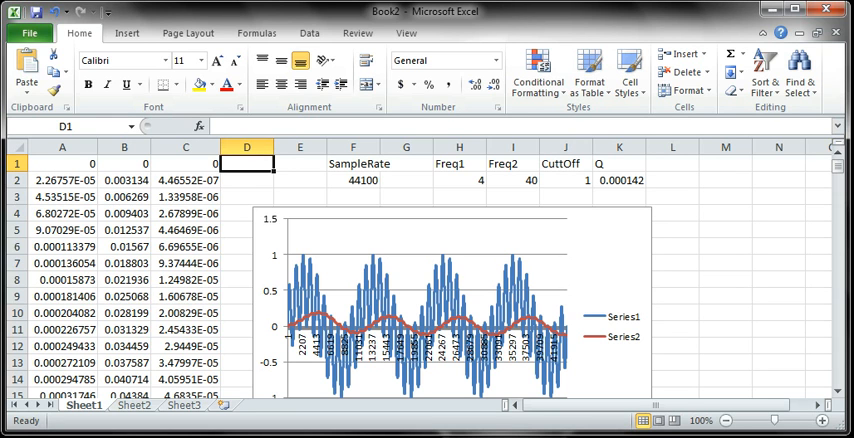
# Enter the high-pass formula =B1-C1 in D1 and fill it to D44101
pyautogui.write('=')
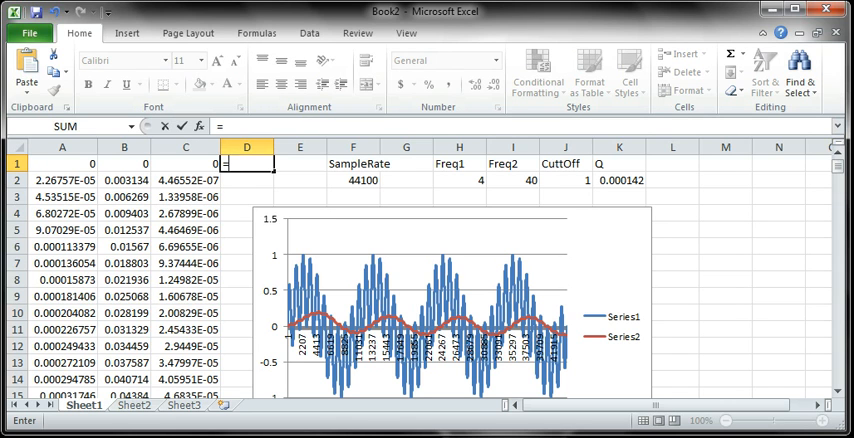
pyautogui.write('B')
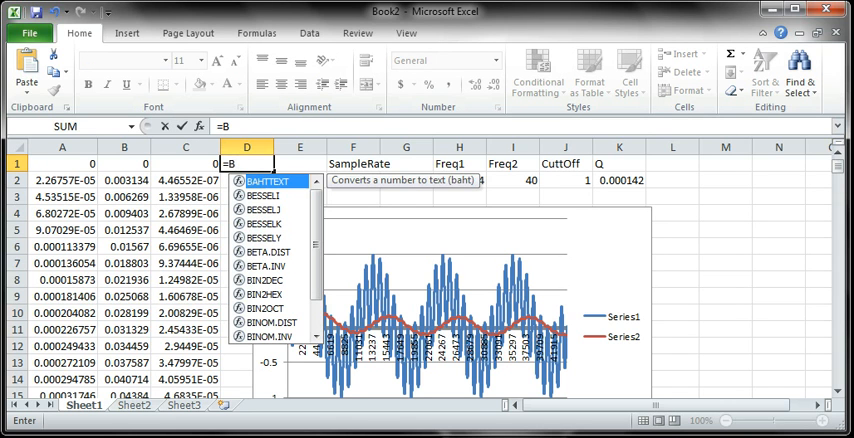
pyautogui.write('1')
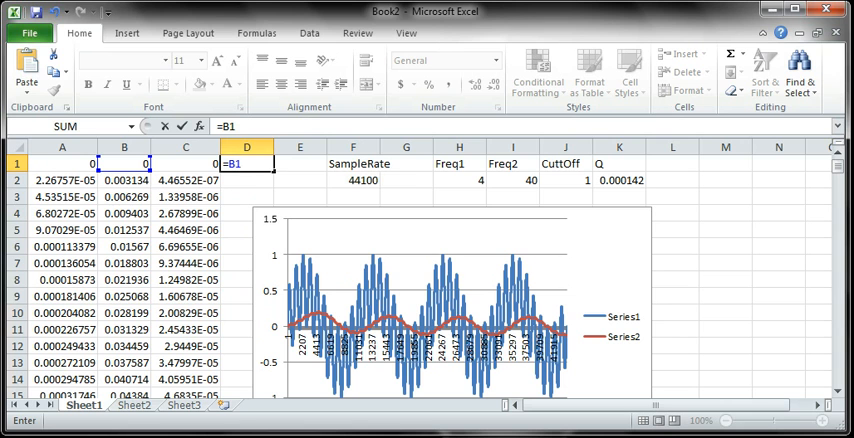
pyautogui.write('-')
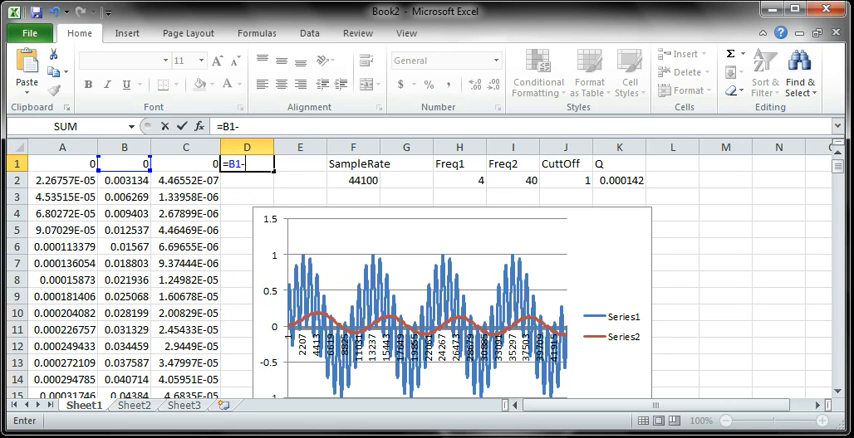
pyautogui.write('C1')
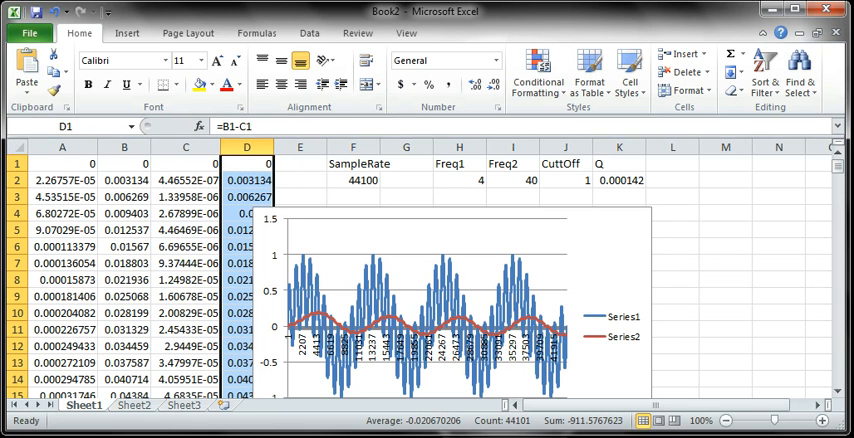
# Open the chart's Select Data settings from its context menu, then close them
pyautogui.click(450, 300)
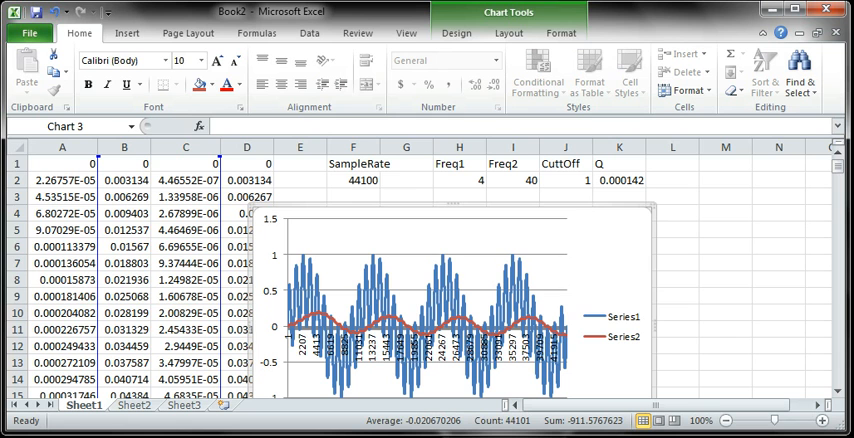
pyautogui.rightClick(430, 290)
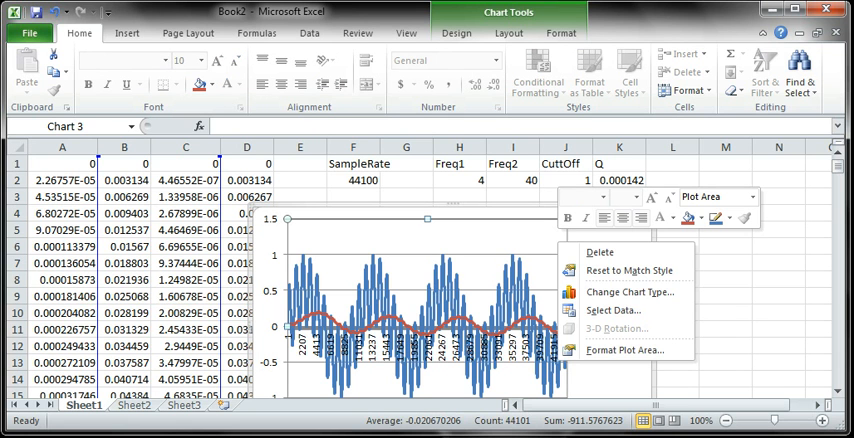
pyautogui.moveTo(613, 310)
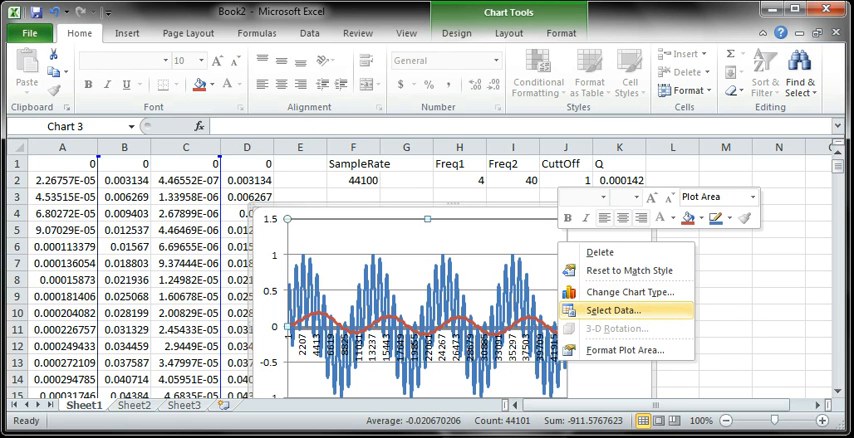
pyautogui.click(613, 310)
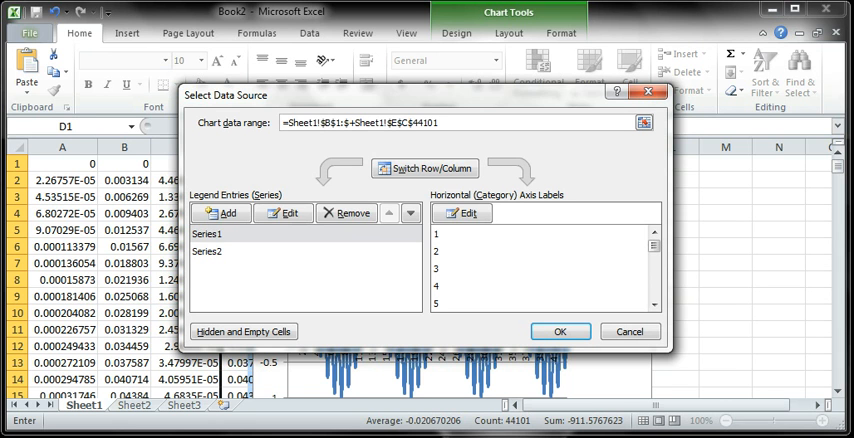
pyautogui.click(560, 331)
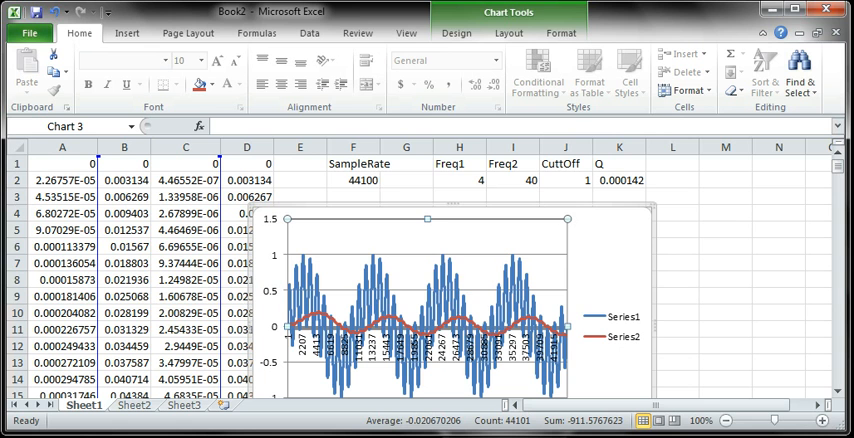
# Reopen Select Data and extend the chart range to =Sheet1!$B$1:$D$44101
pyautogui.rightClick(430, 290)
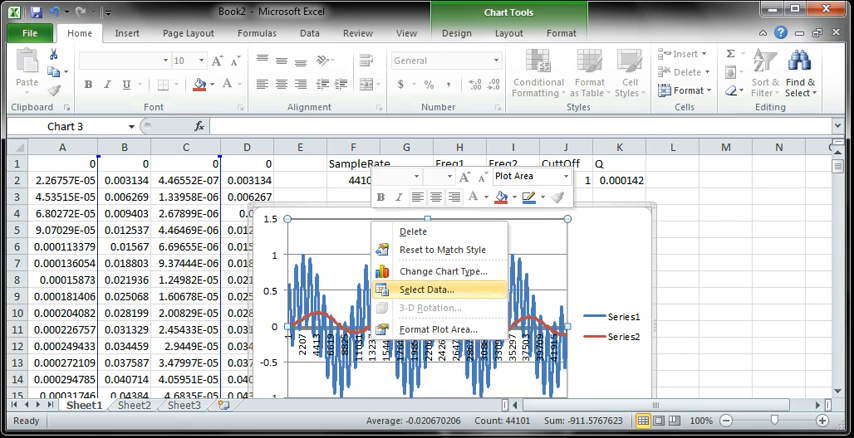
pyautogui.click(425, 290)
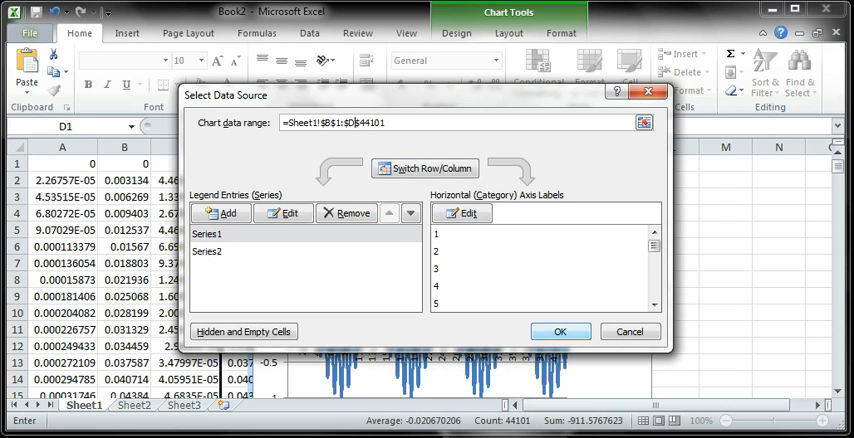
pyautogui.click(560, 331)
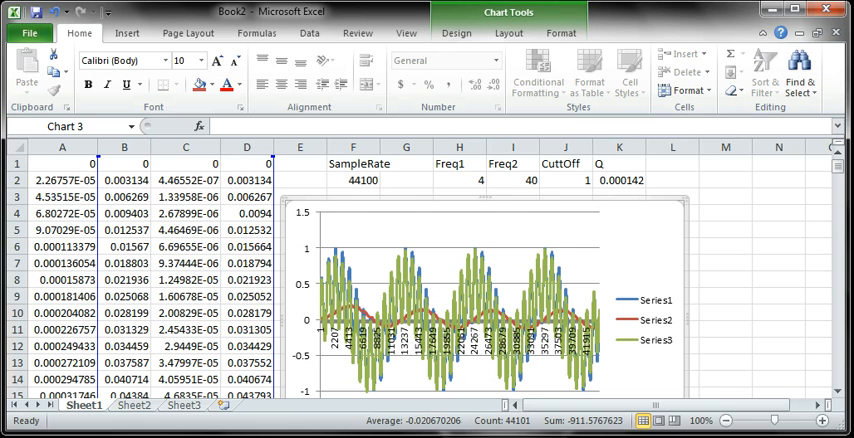
pyautogui.click(459, 180)
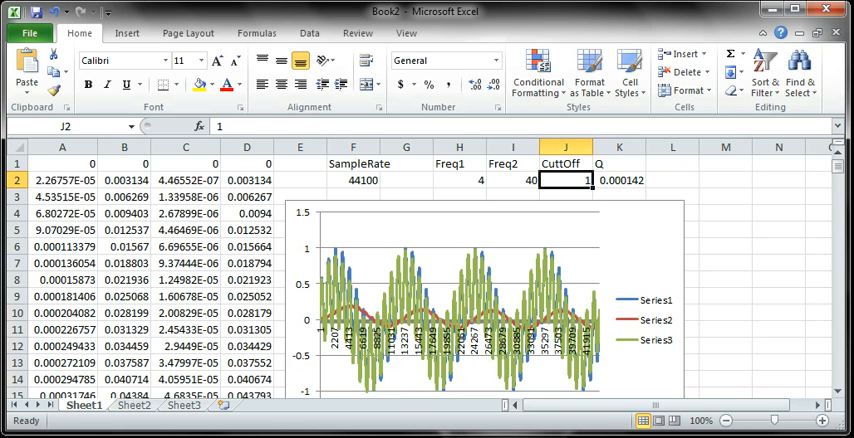
# Raise the cutoff in J2 to 30, then 100, watching the curves reshape
pyautogui.write('30')
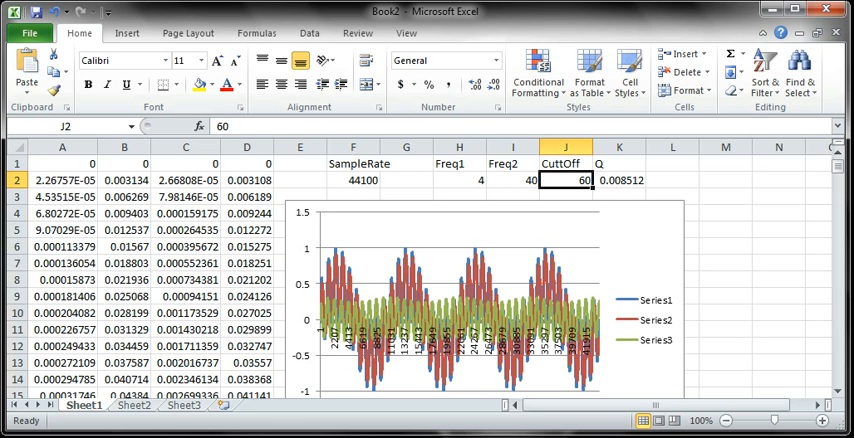
pyautogui.write('100')
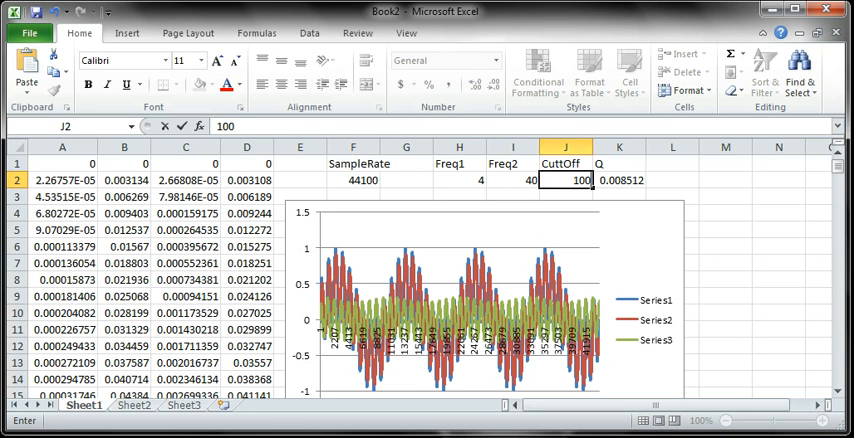